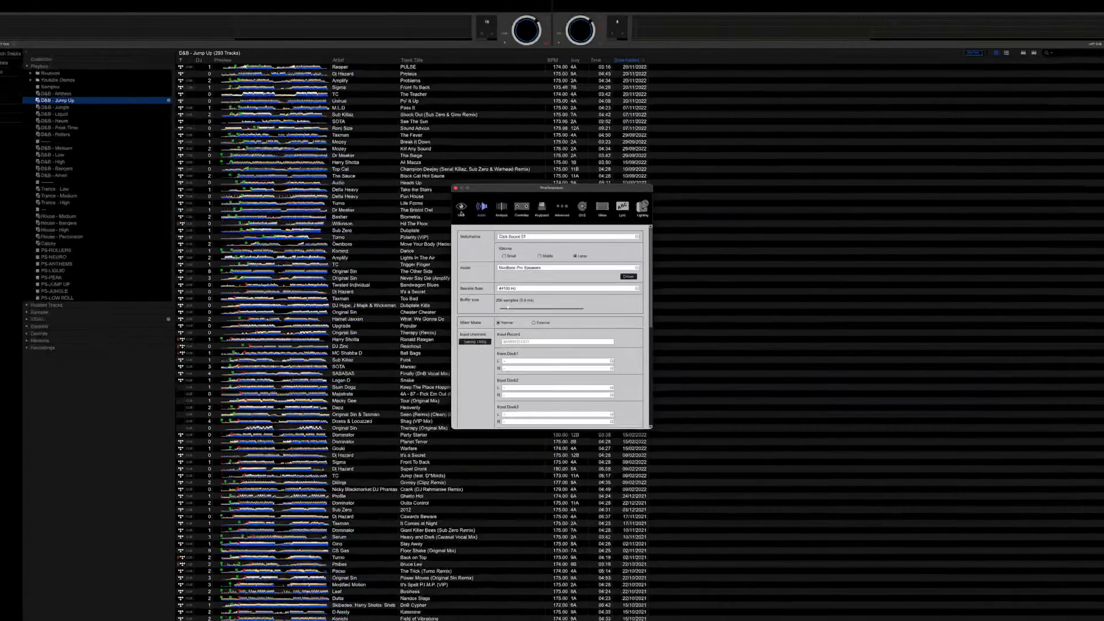
- Bring up the Preferences window over the D&B - Jump Up playlist
left_click(440, 185)
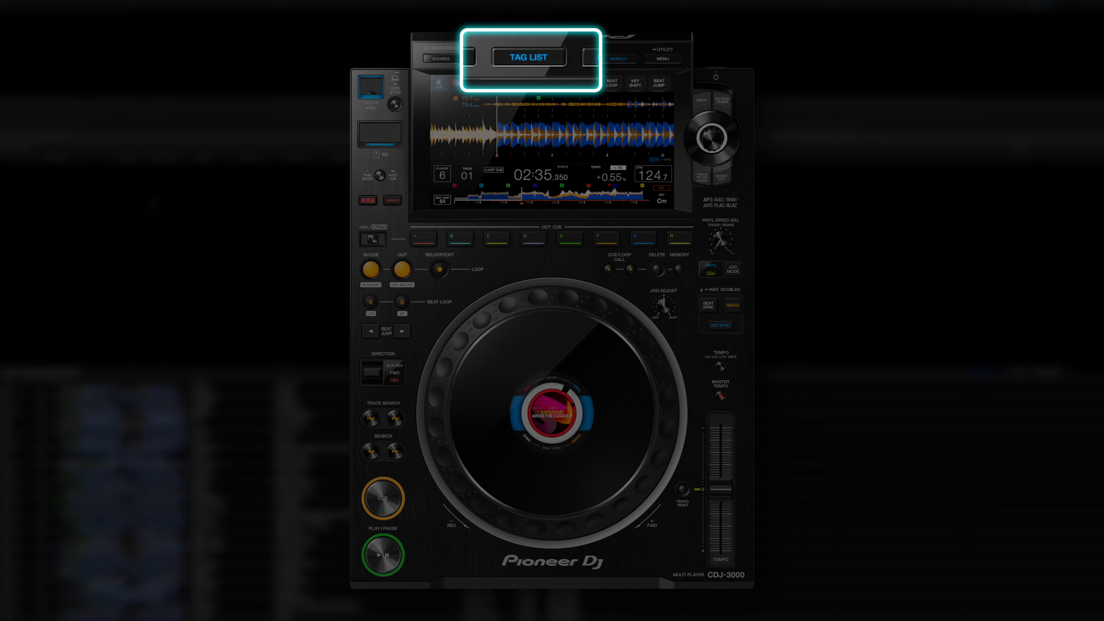
- Show the Playlist Palette and clear a playlist from one of its slots
left_click(527, 56)
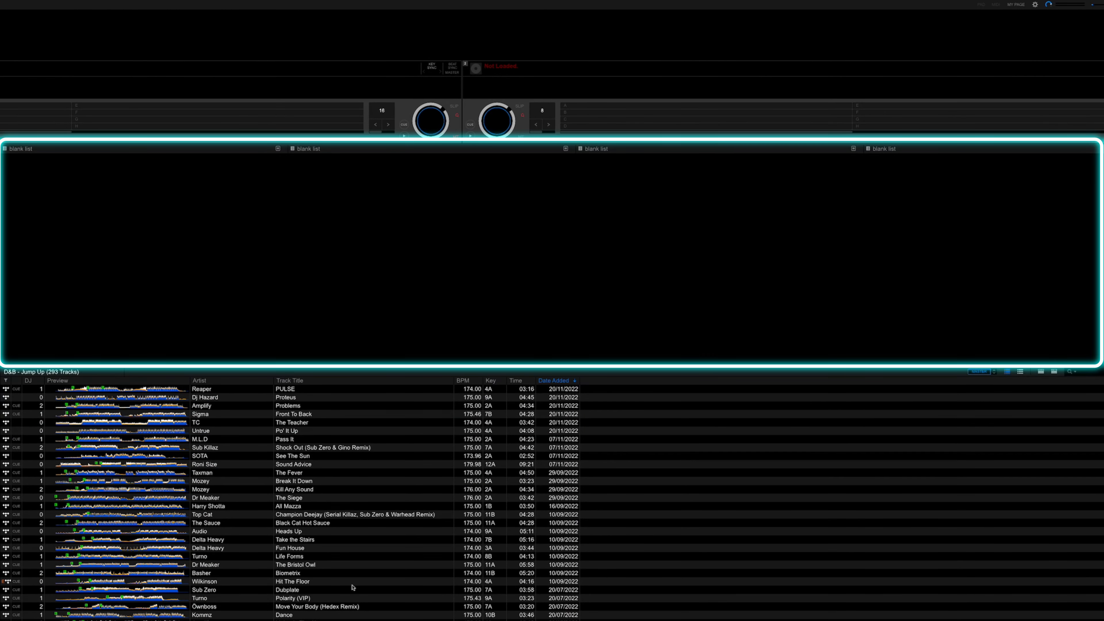
mouse_move(446, 154)
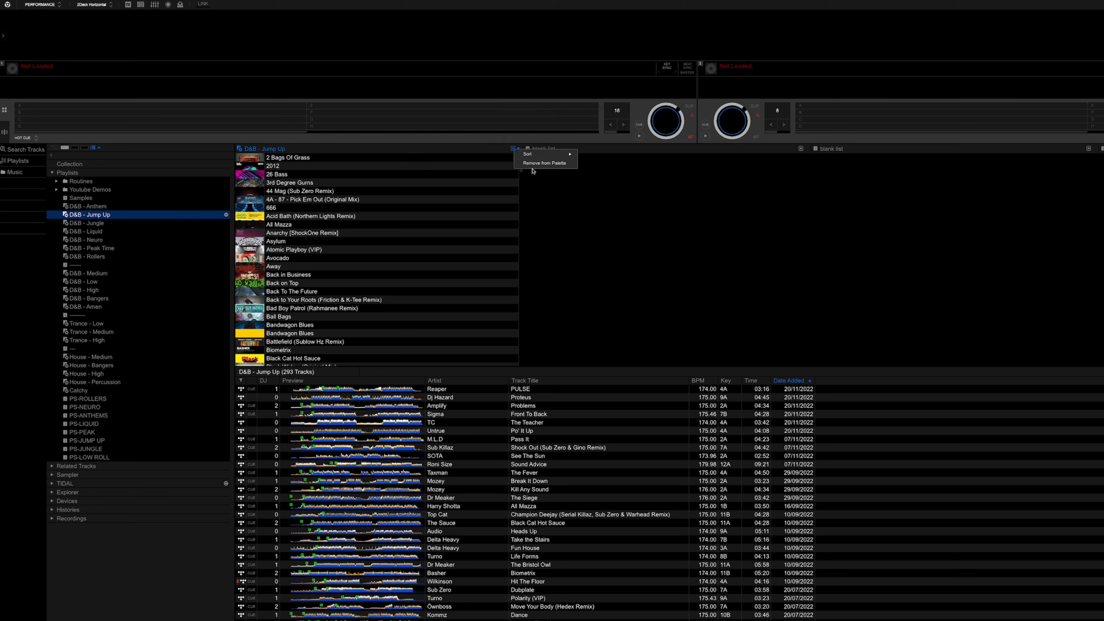
left_click(542, 163)
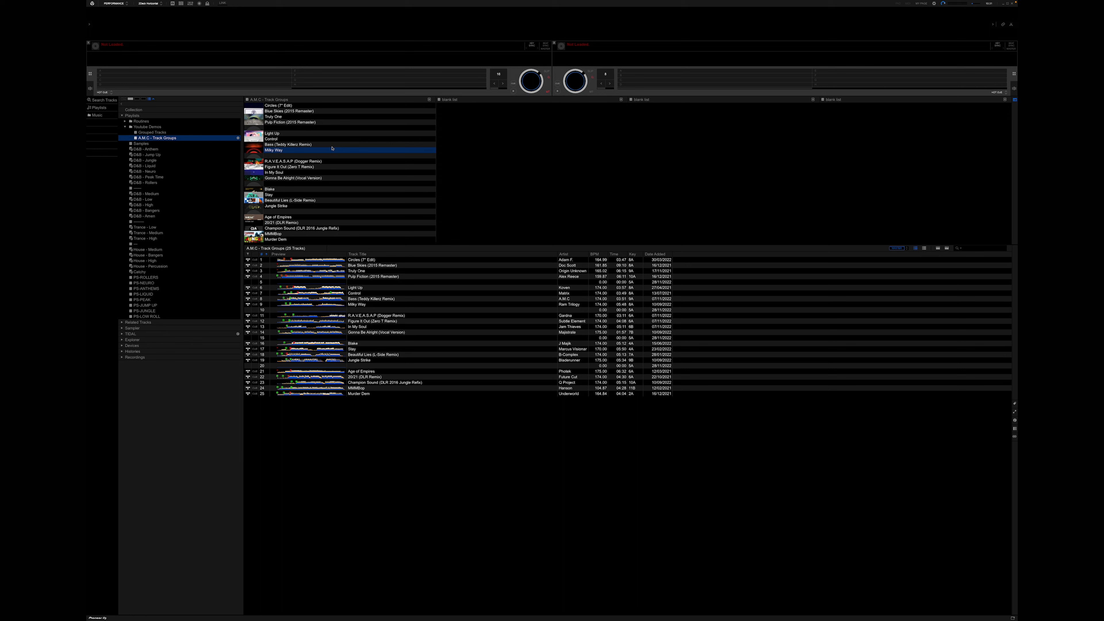
mouse_move(154, 180)
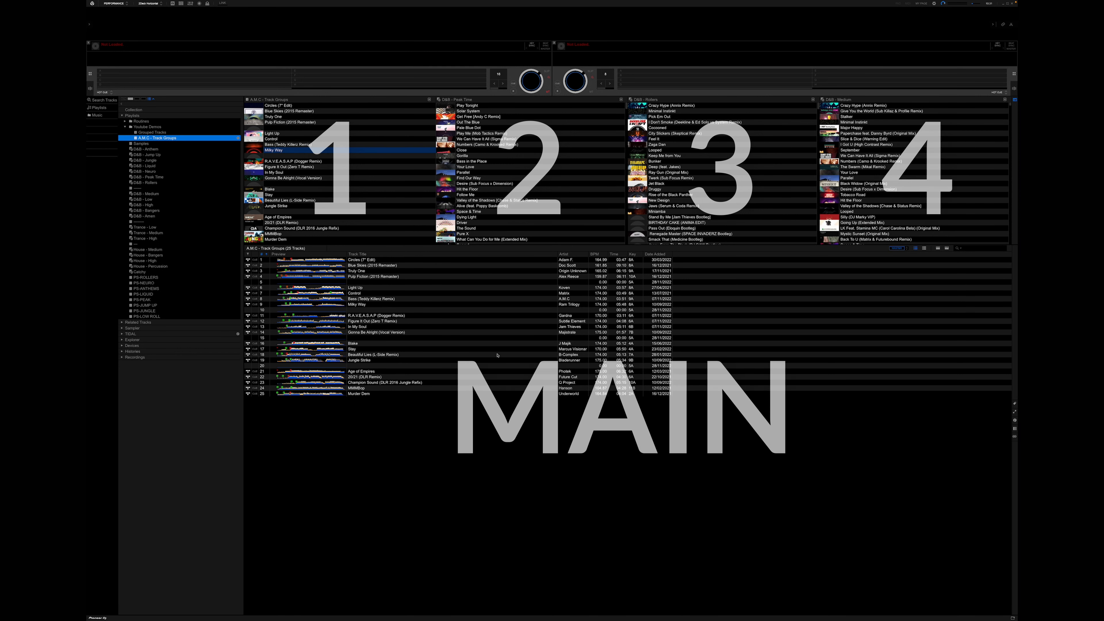
mouse_move(497, 356)
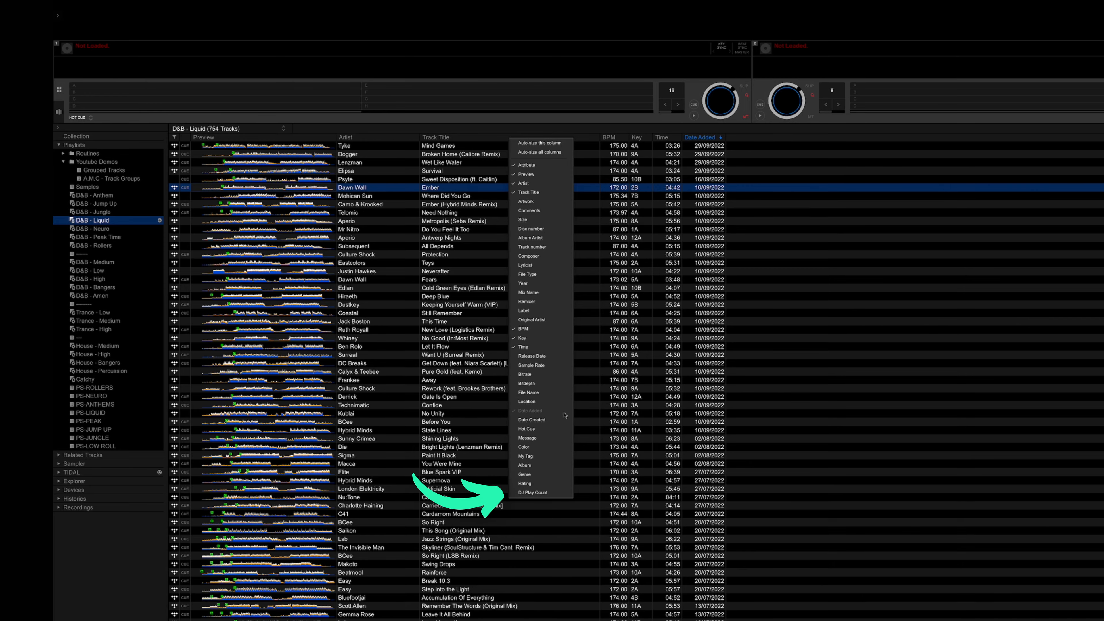
- Add the DJ Play Count column to D&B - Liquid and sort the playlist by it
left_click(533, 492)
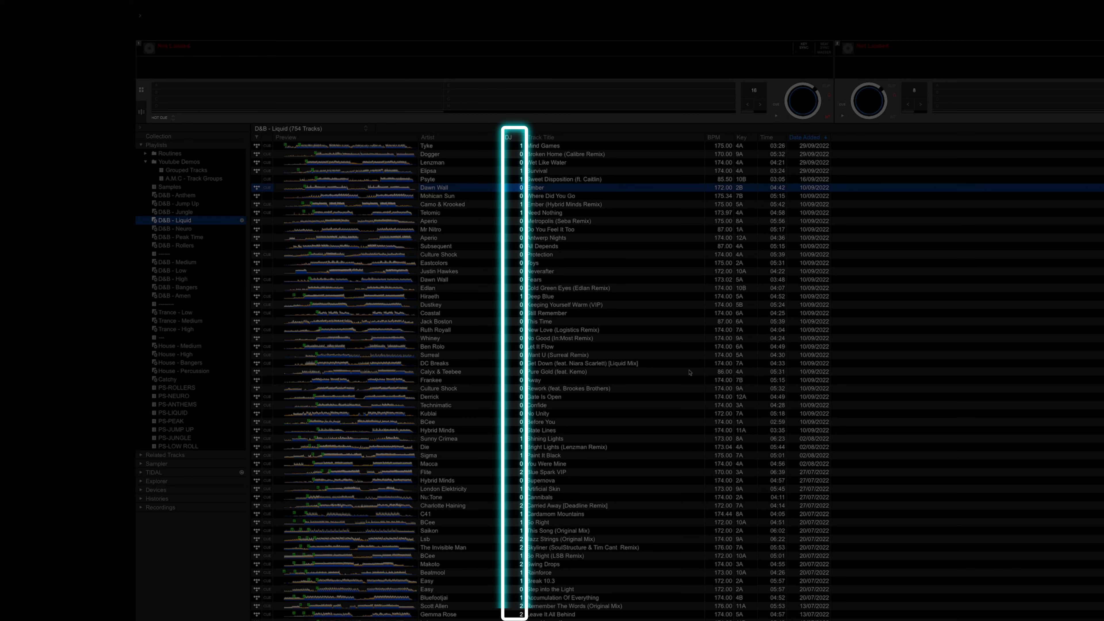
mouse_move(517, 349)
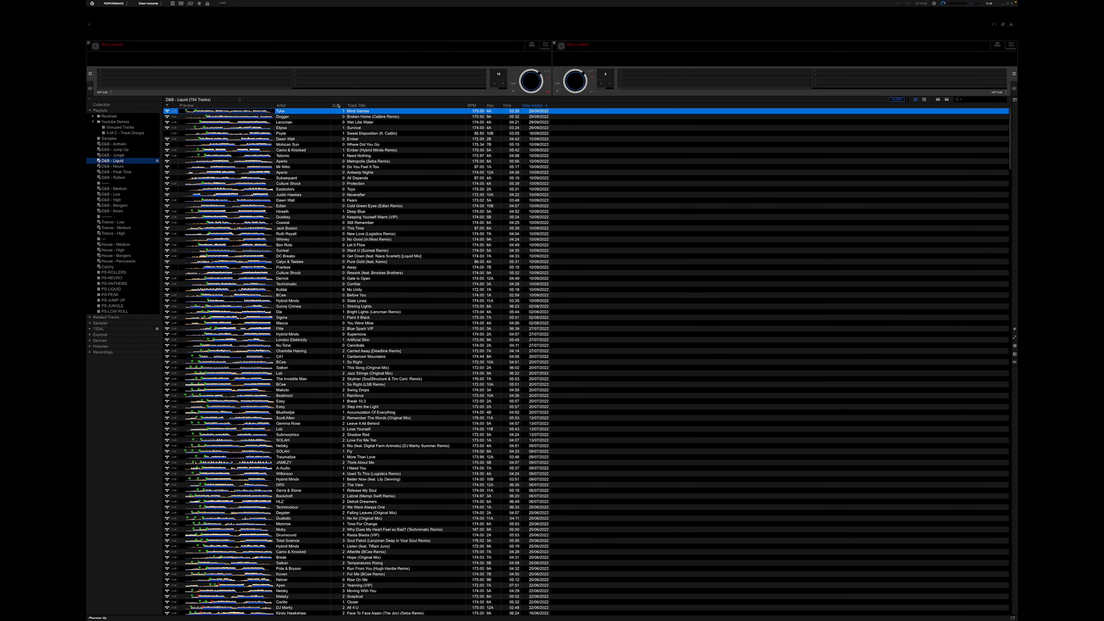
left_click(281, 106)
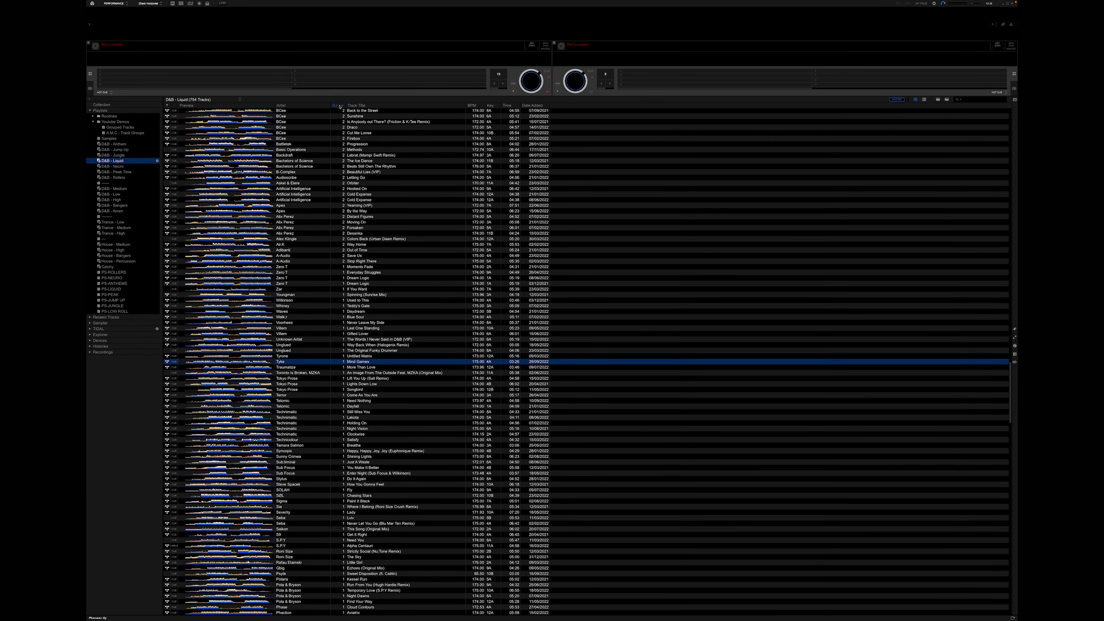
scroll("down", 3)
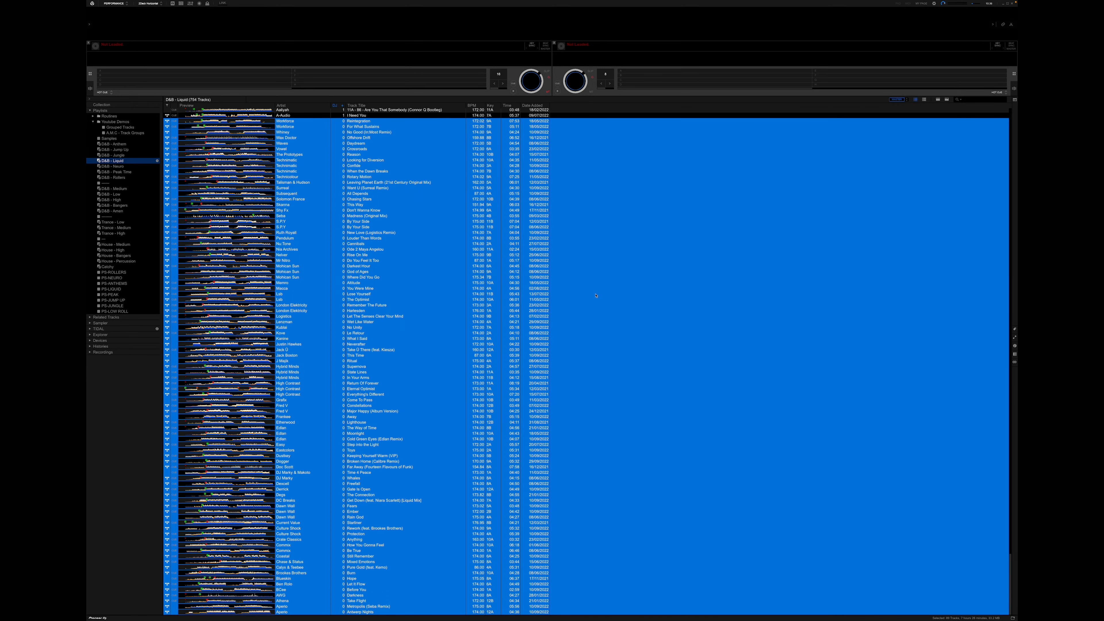
mouse_move(625, 245)
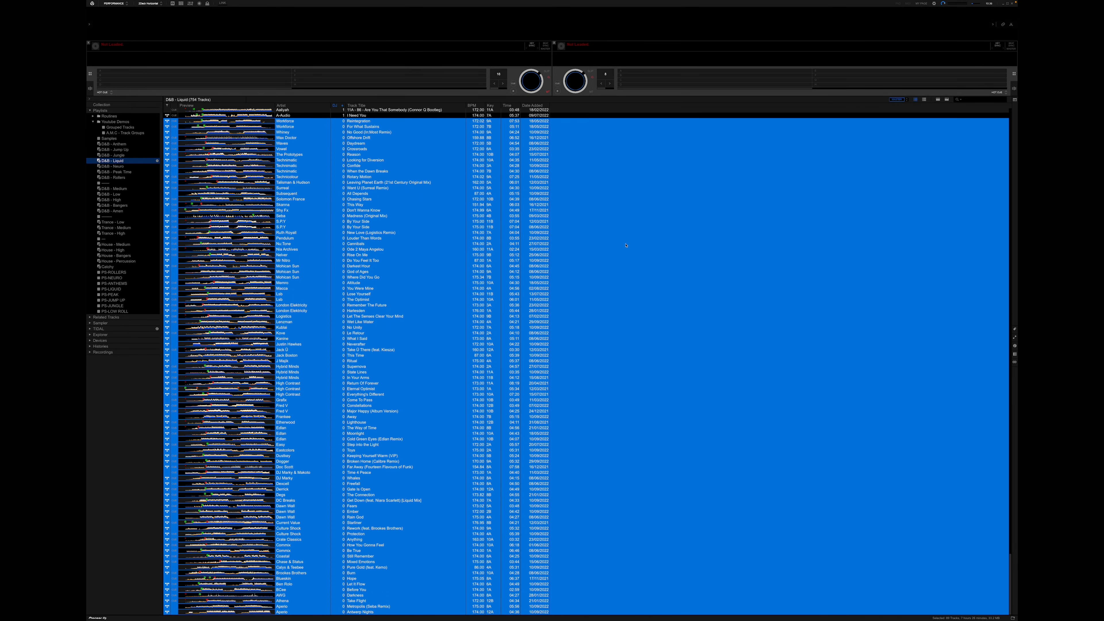
left_click(537, 105)
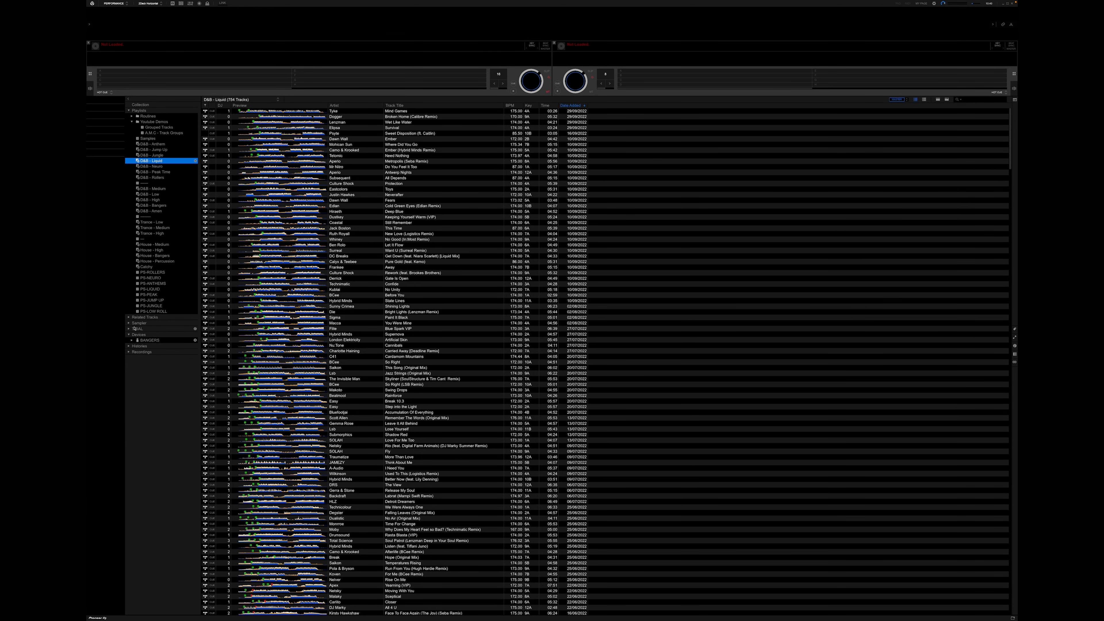
mouse_move(169, 358)
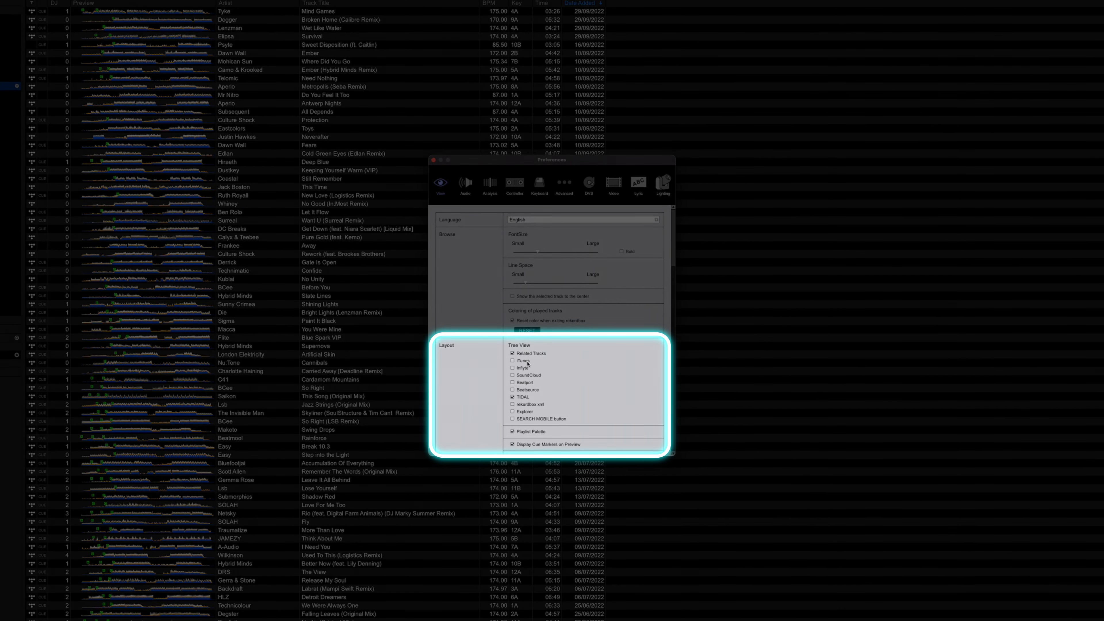
mouse_move(522, 400)
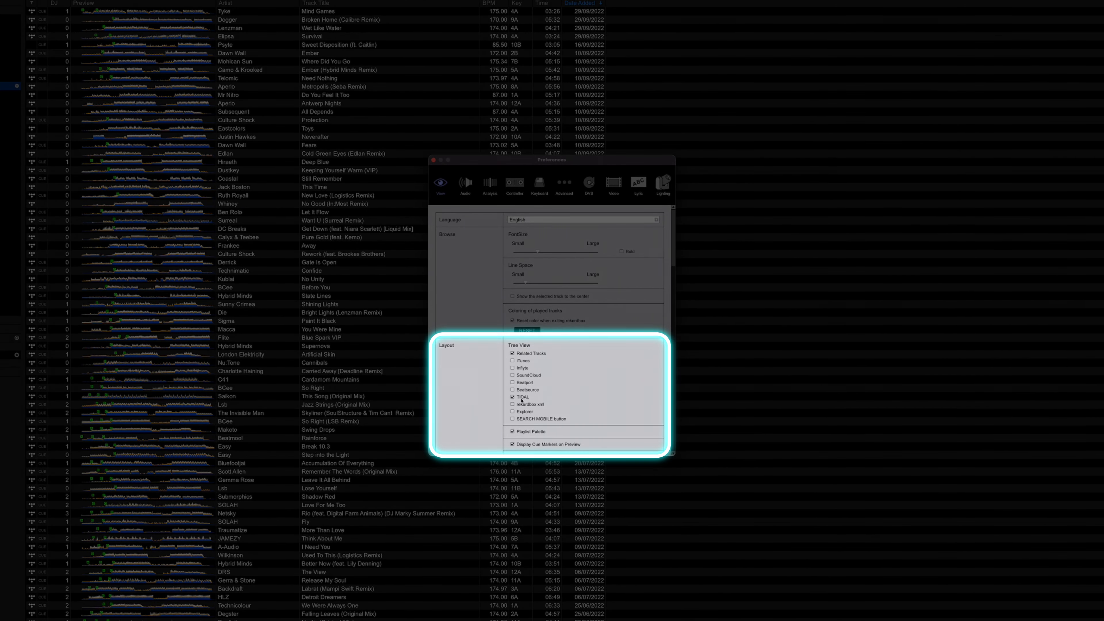
mouse_move(521, 412)
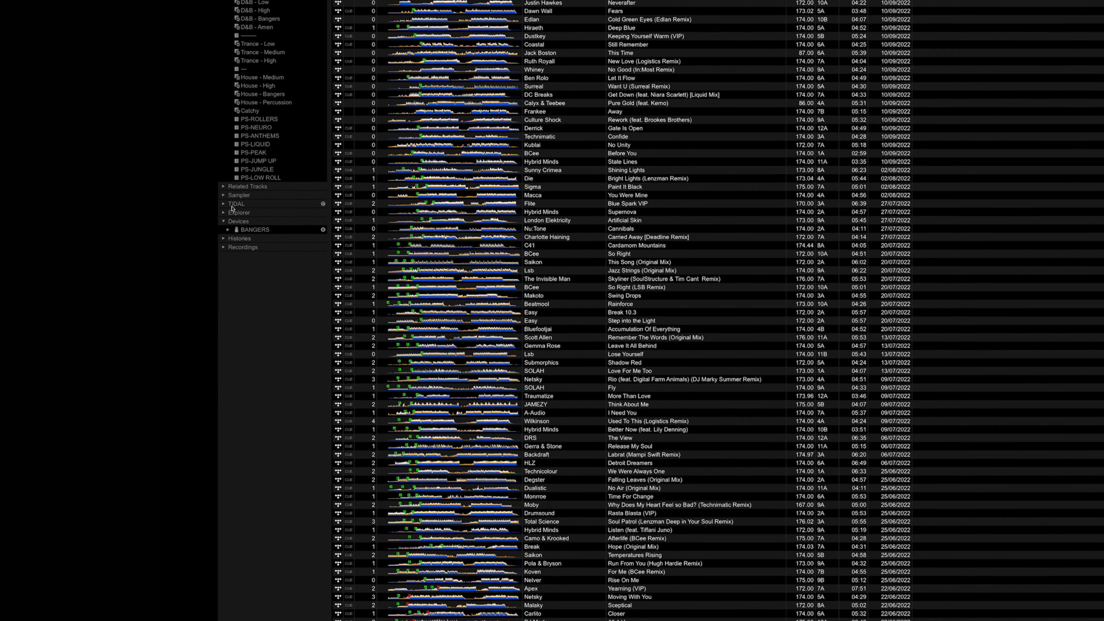
- Expand TIDAL > My Collection > Playlists in the library tree
left_click(224, 204)
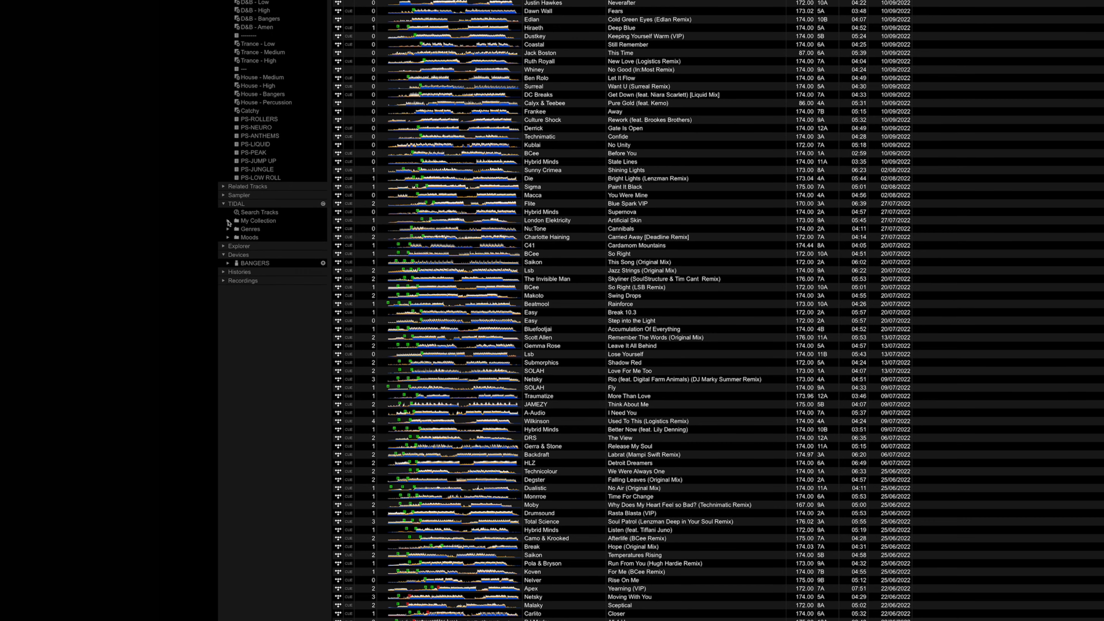
left_click(226, 221)
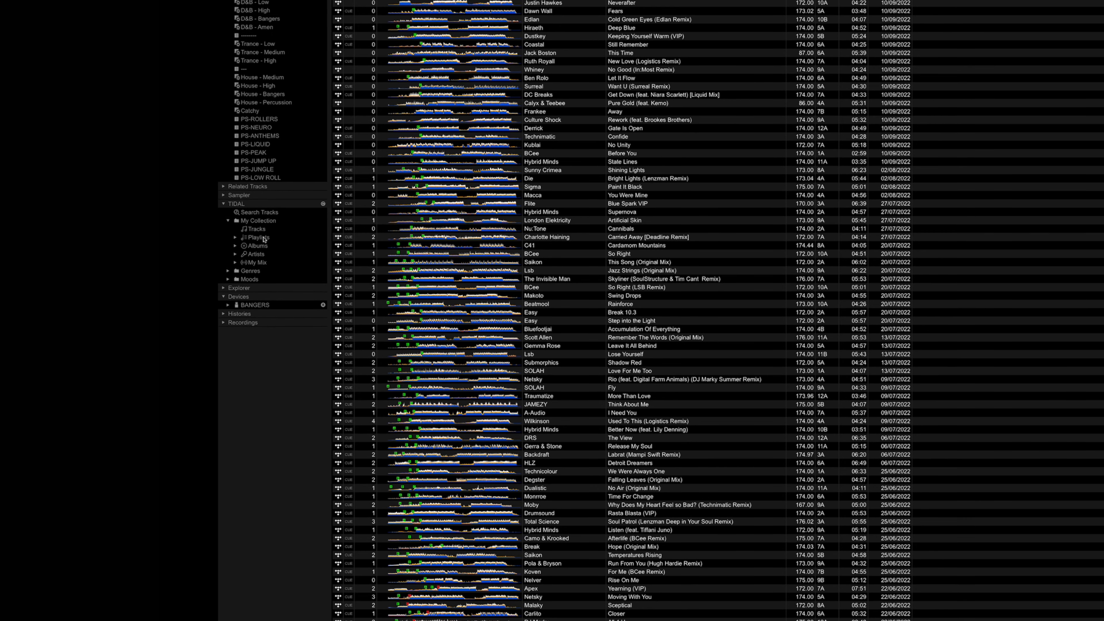
left_click(254, 238)
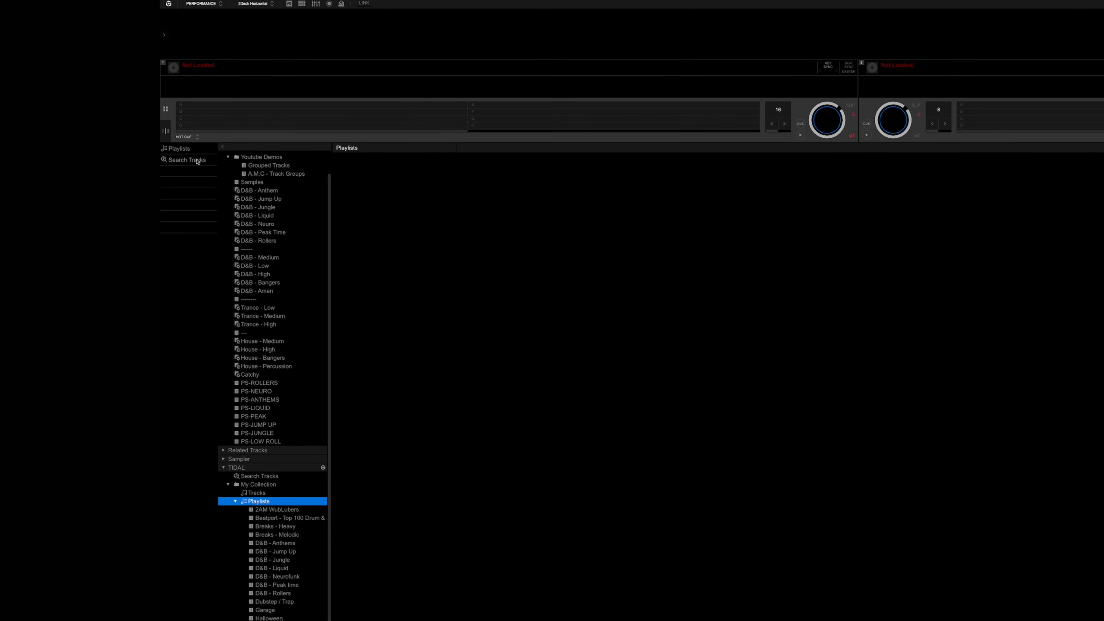
- Search TIDAL tracks for 'peter andre - mysterious girl' and browse the results
type("peter andre")
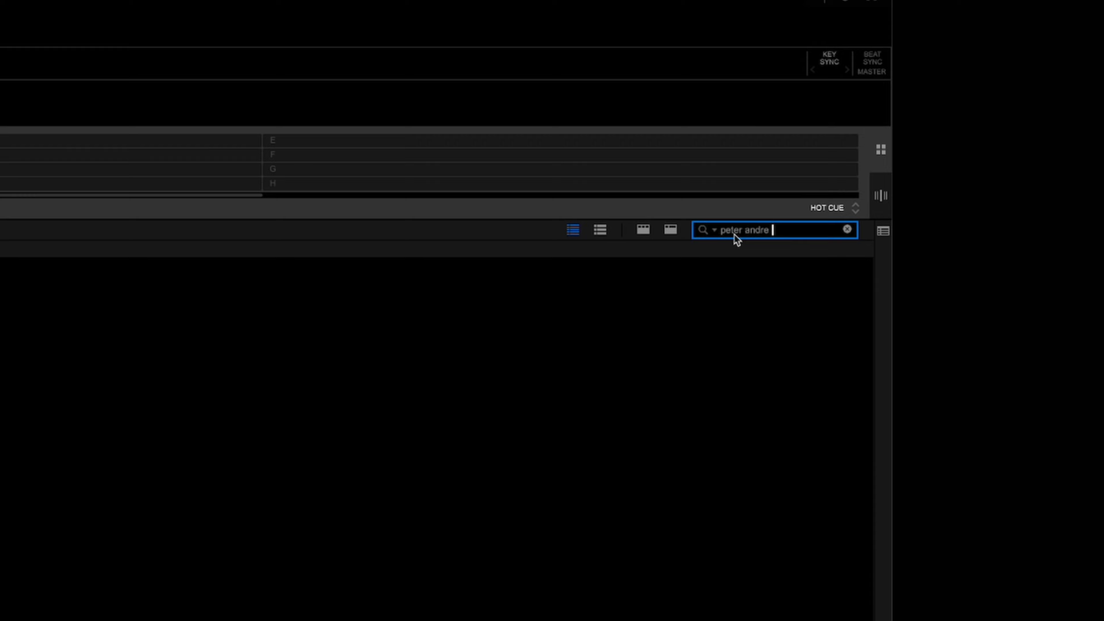
type("- mysterious girl")
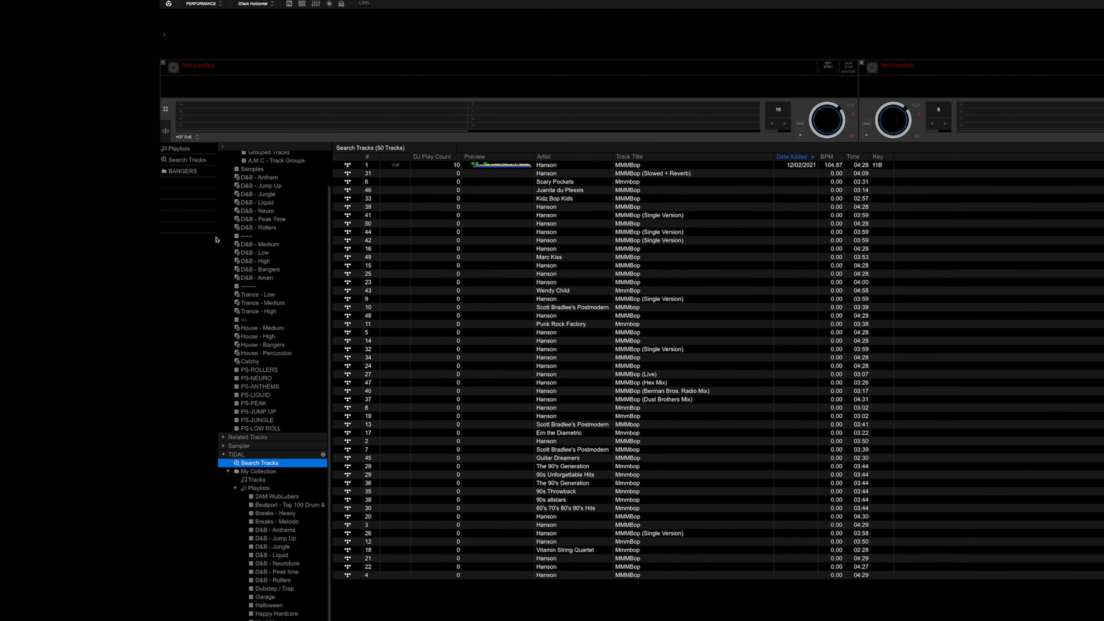
scroll("down", 3)
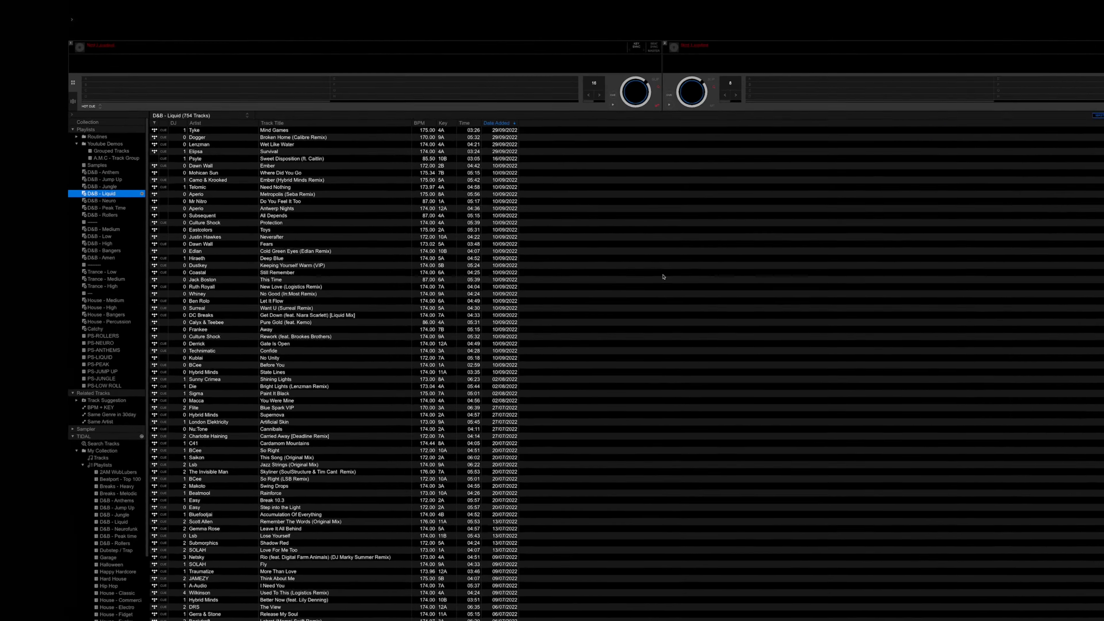
- Add the waveform Preview column to the D&B - Liquid track list
right_click(464, 136)
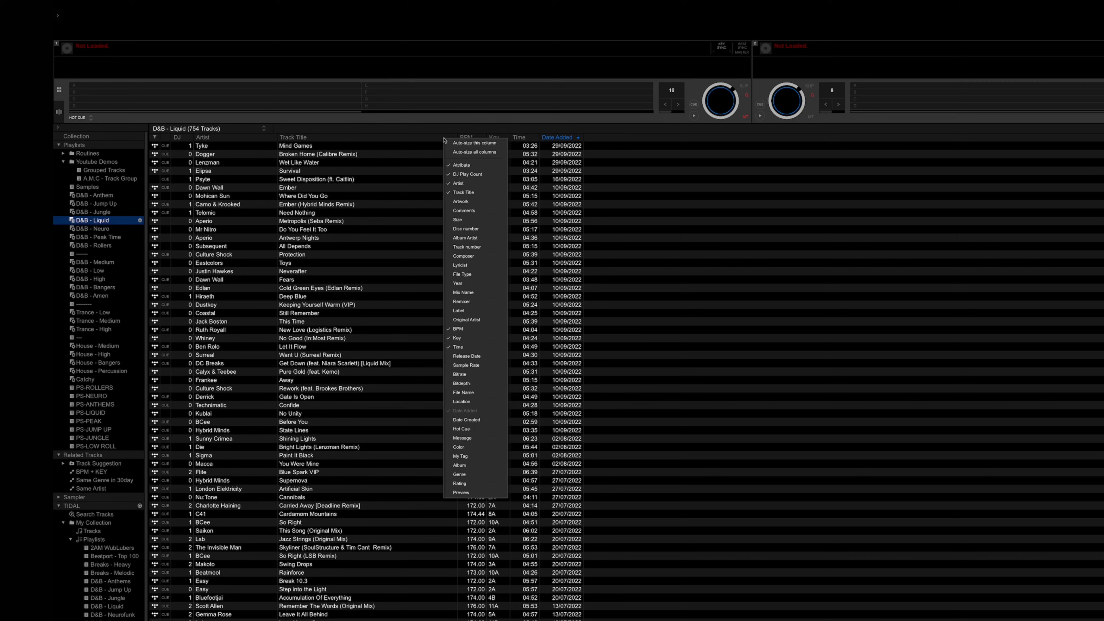
left_click(461, 492)
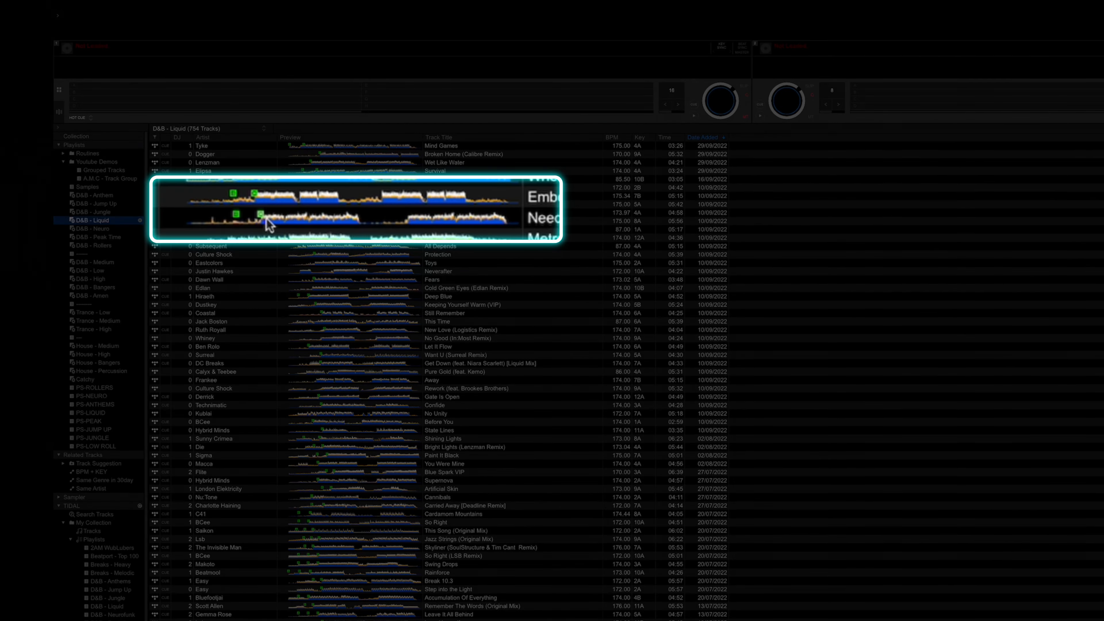
mouse_move(323, 222)
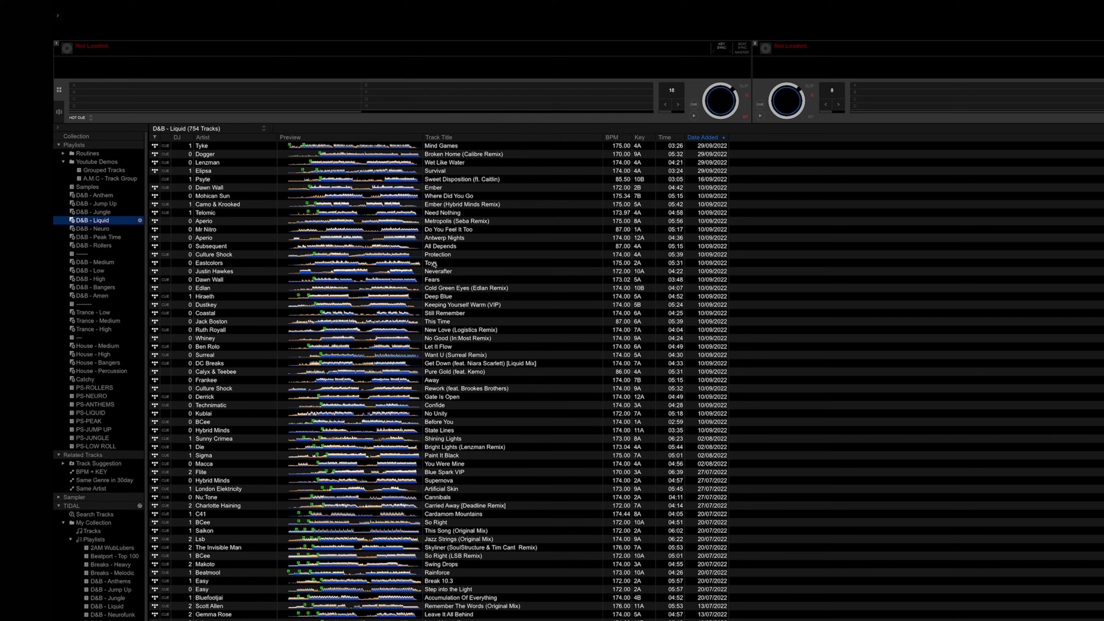
mouse_move(284, 150)
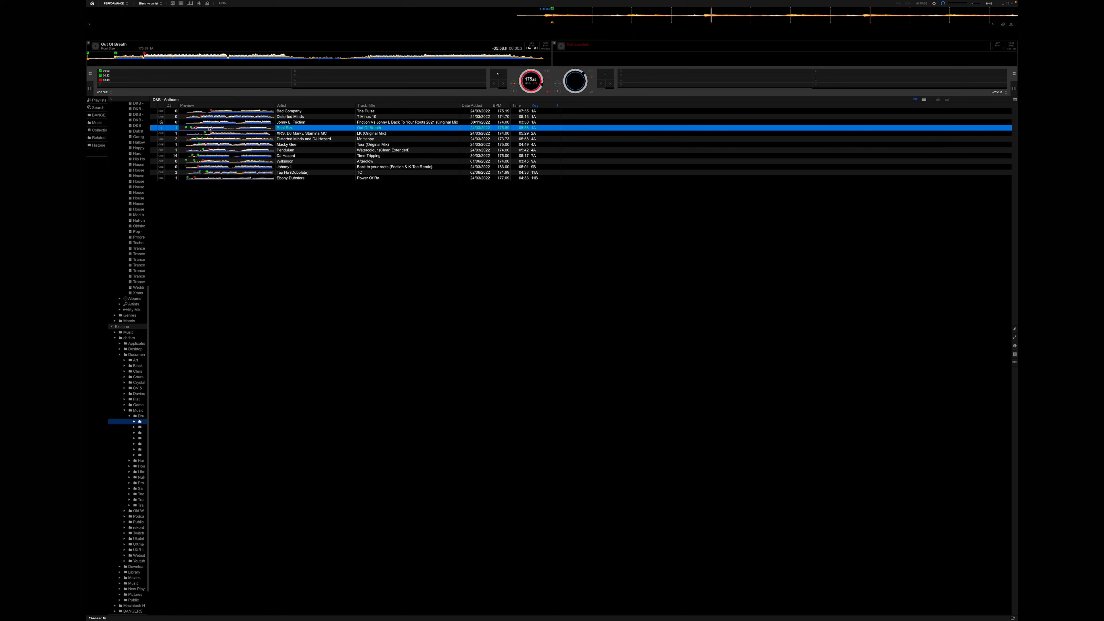
mouse_move(437, 235)
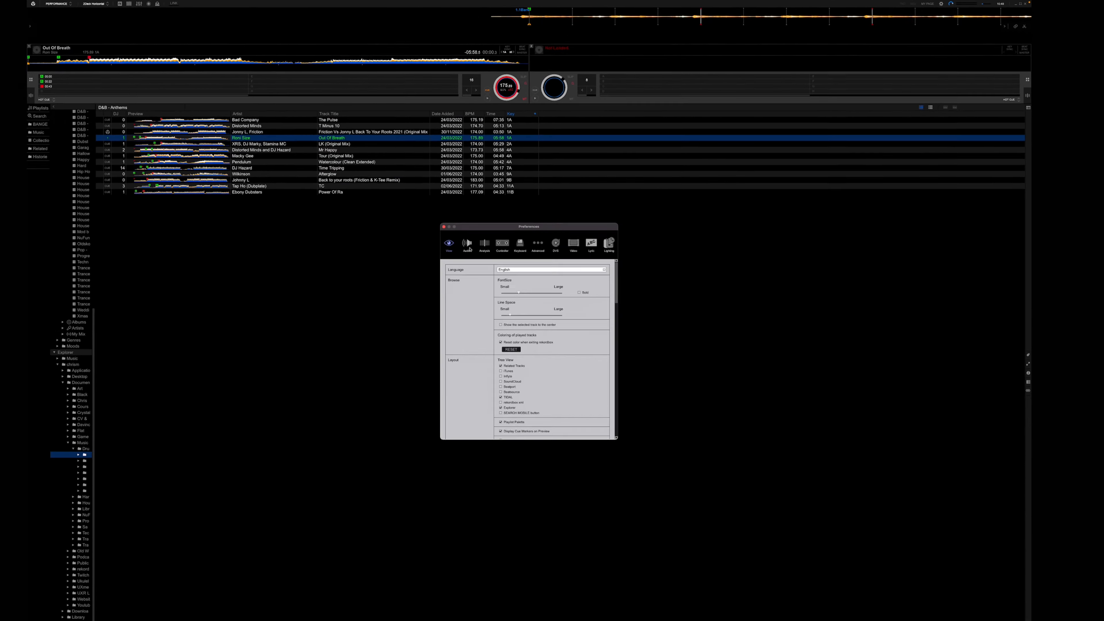
- In the Audio preferences, choose the output for the Headphones channel
left_click(466, 244)
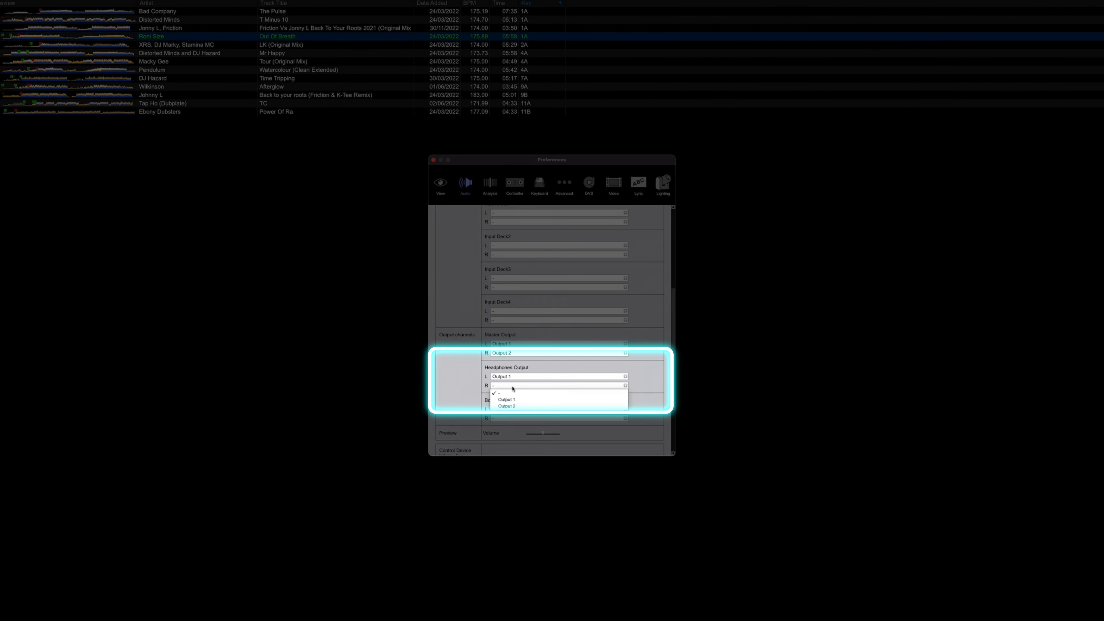
left_click(506, 399)
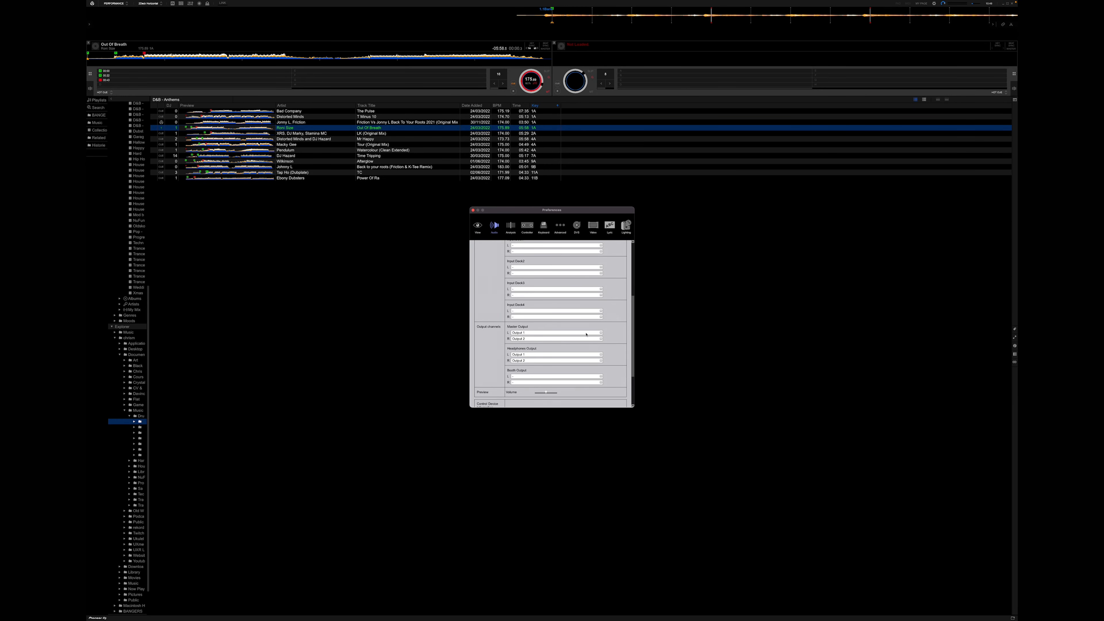
mouse_move(683, 304)
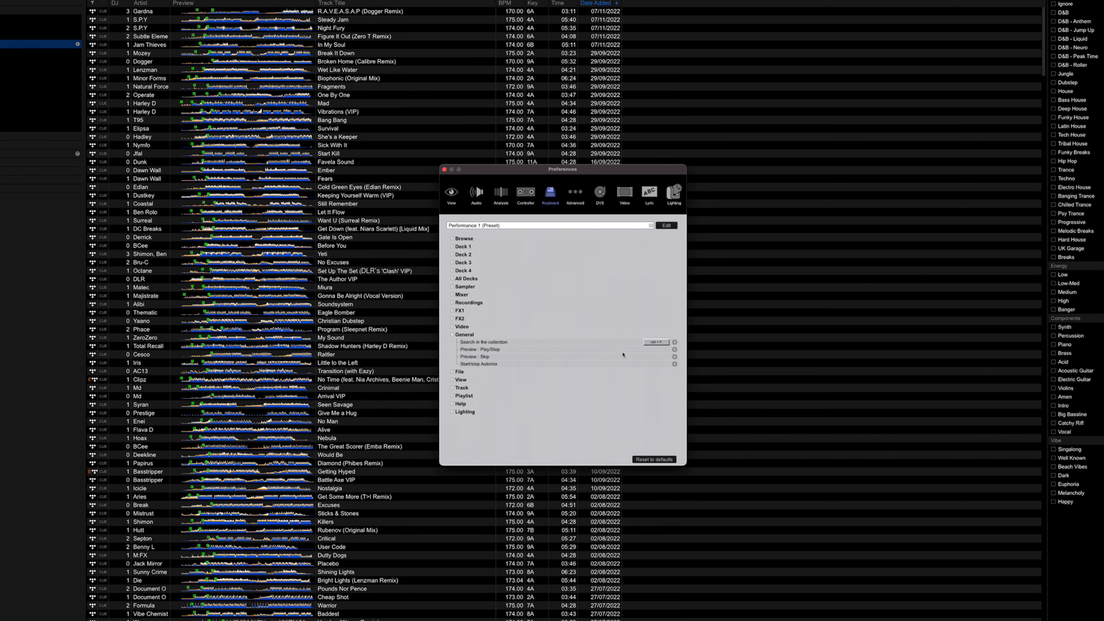
- Show the Keyboard preferences with the Preview Play/Stop and Preview Skip shortcuts
left_click(674, 350)
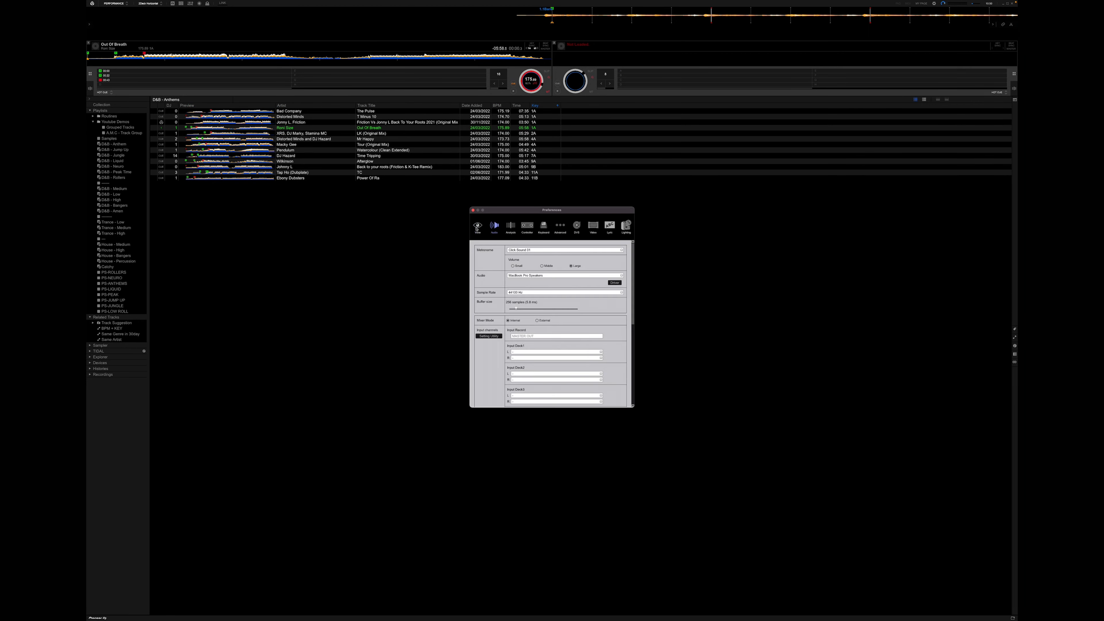
- Close Preferences, list the Era track suggestions, then the BPM + KEY related tracks
left_click(477, 226)
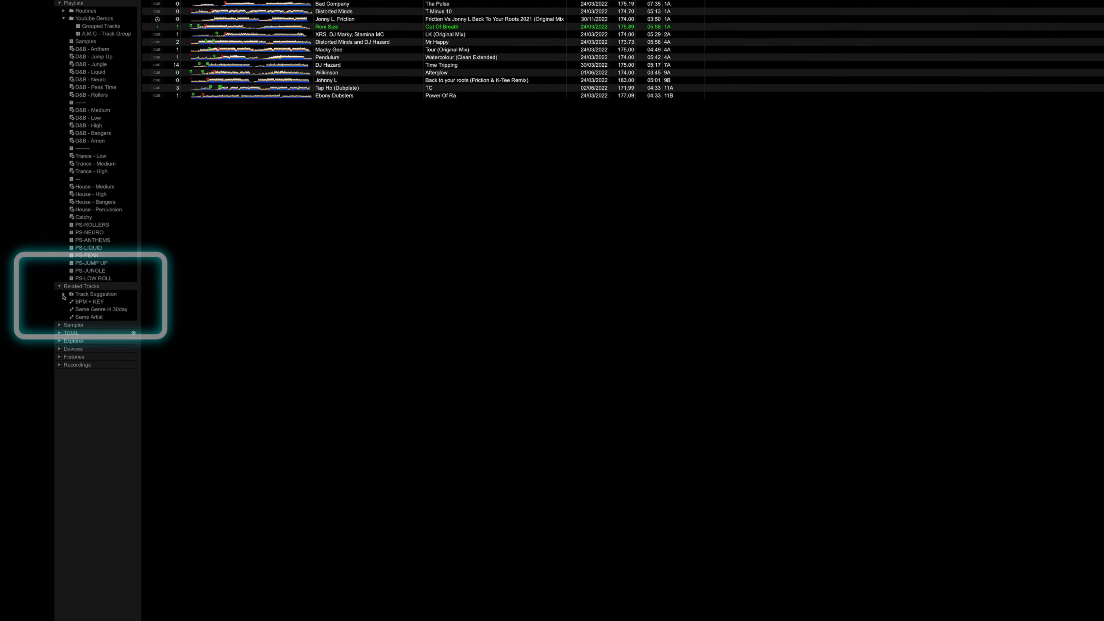
left_click(63, 294)
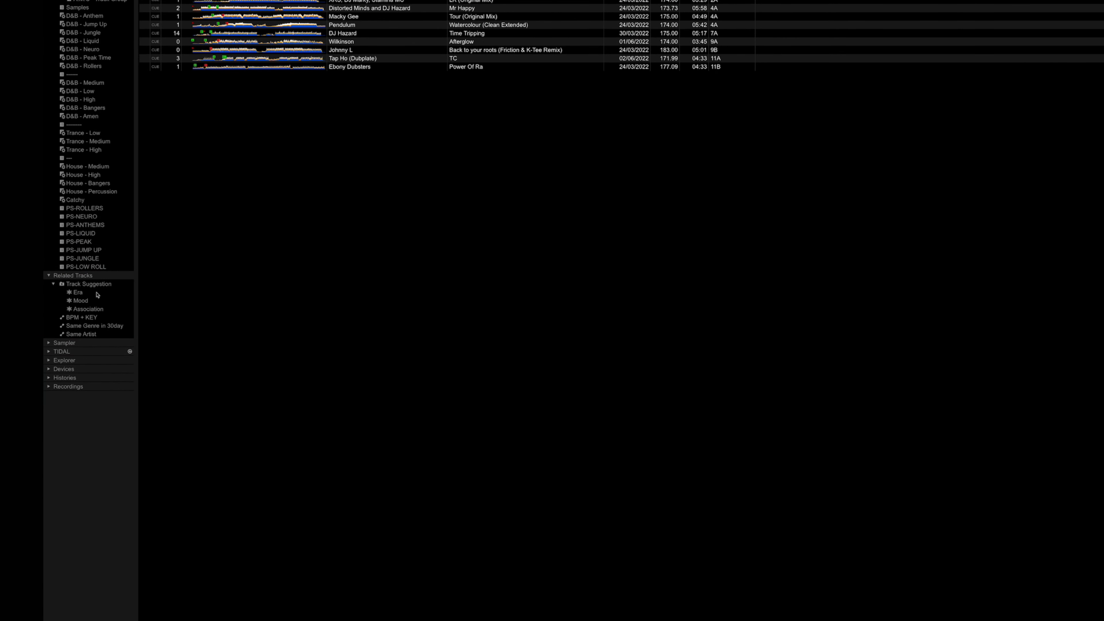
left_click(76, 293)
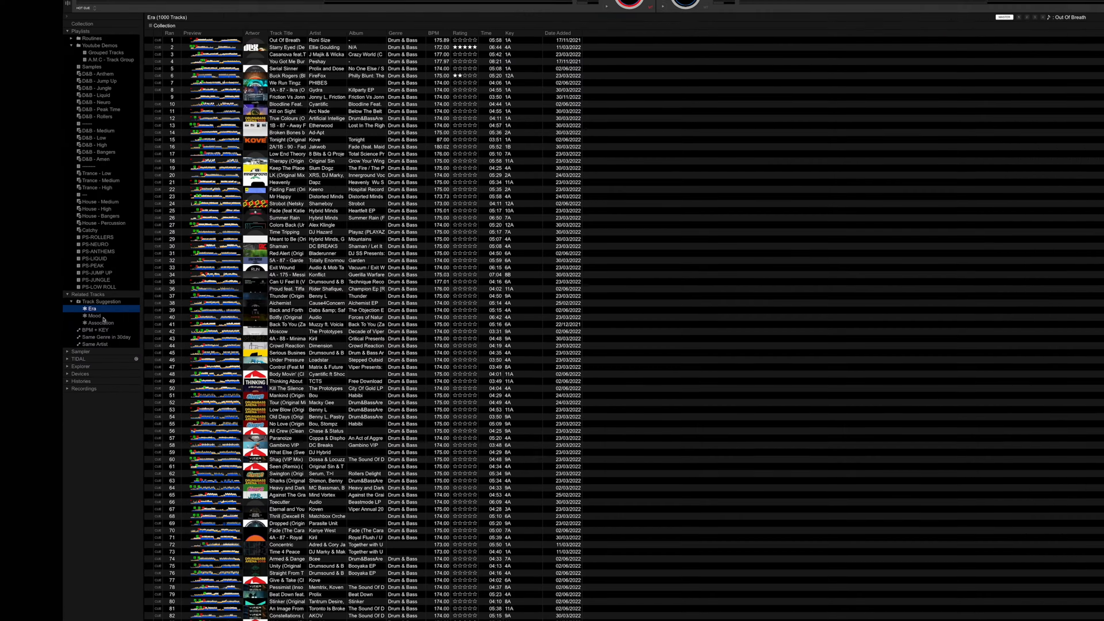
scroll("down", 3)
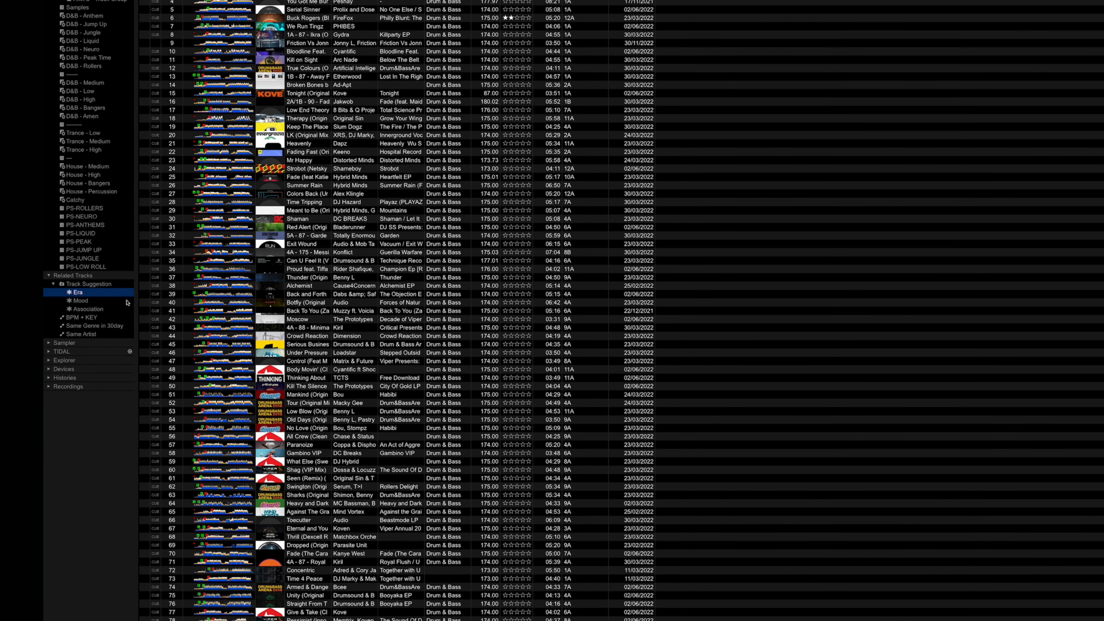
mouse_move(99, 303)
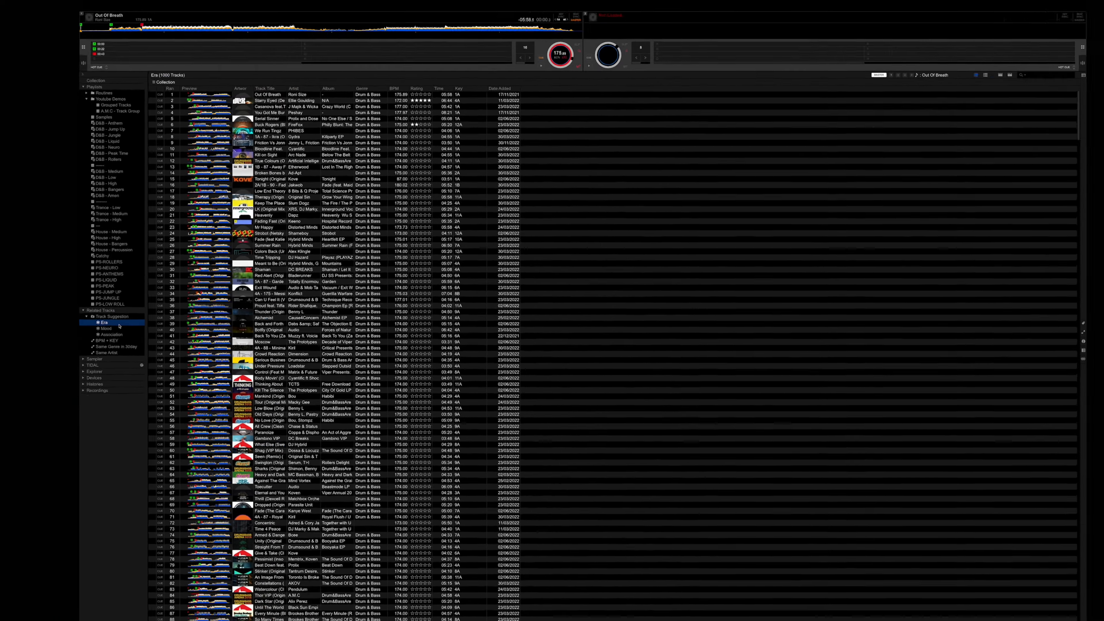
left_click(106, 339)
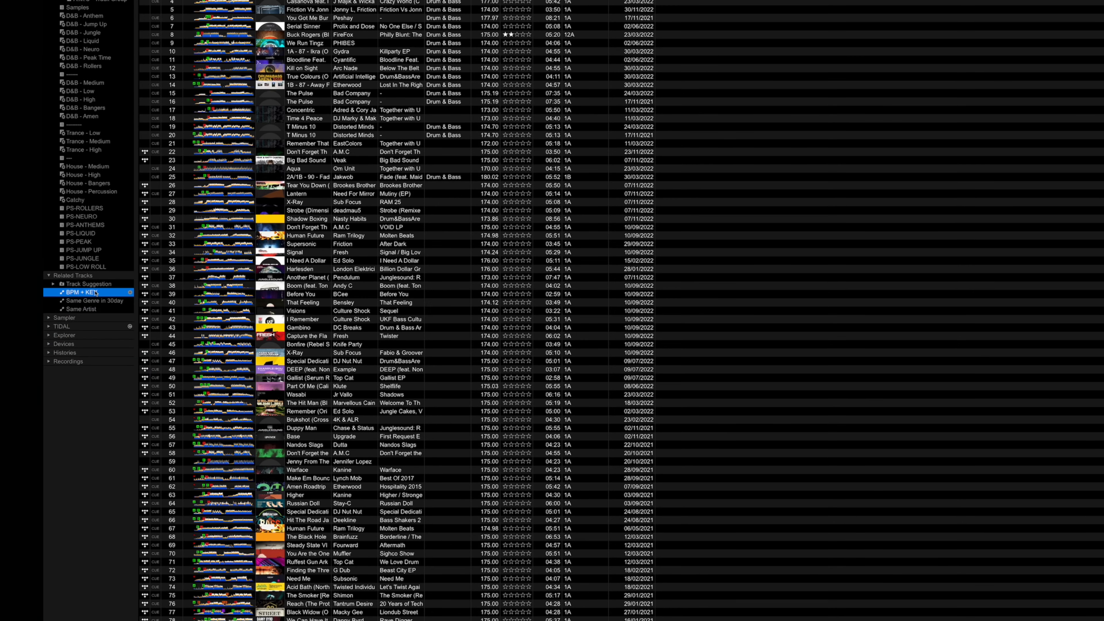
- Show Same Genre in 30day, then the 15 Same Artist related tracks
left_click(91, 300)
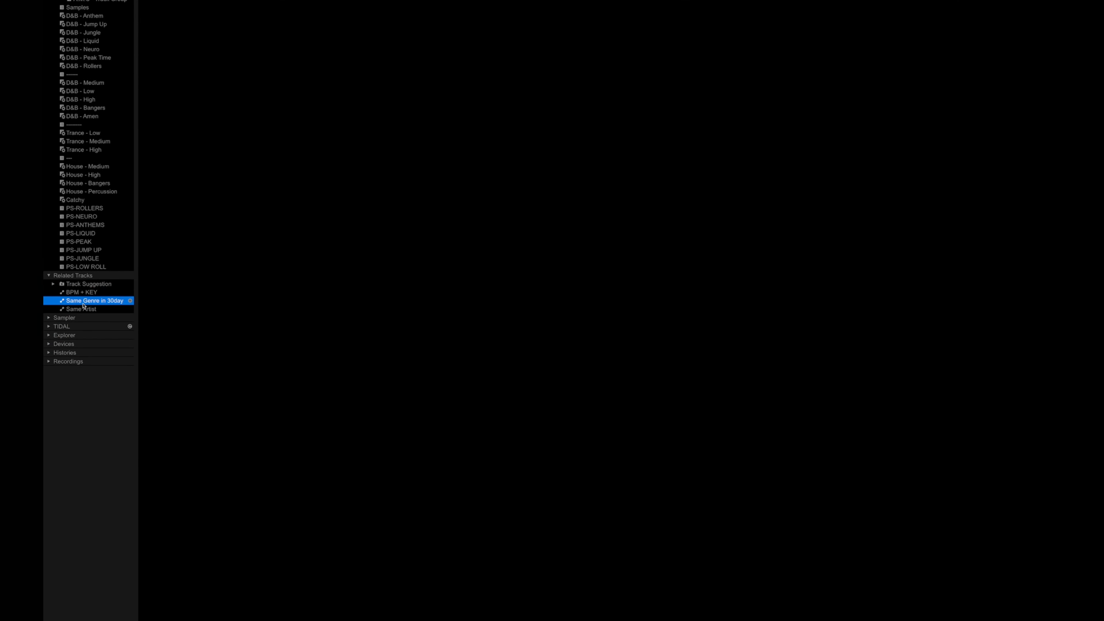
left_click(79, 310)
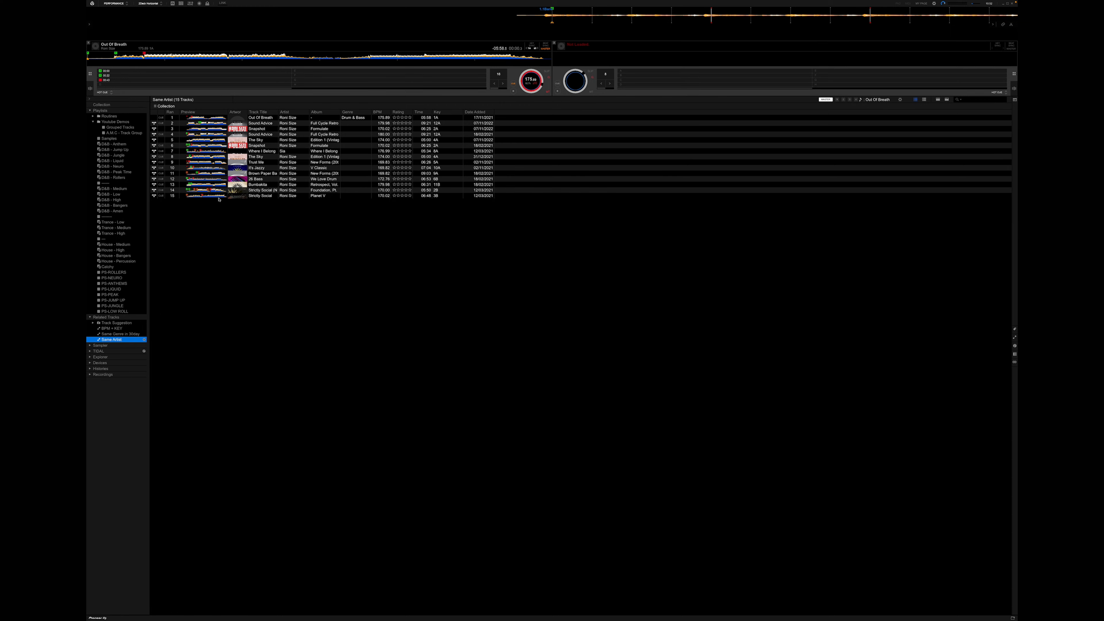
mouse_move(375, 199)
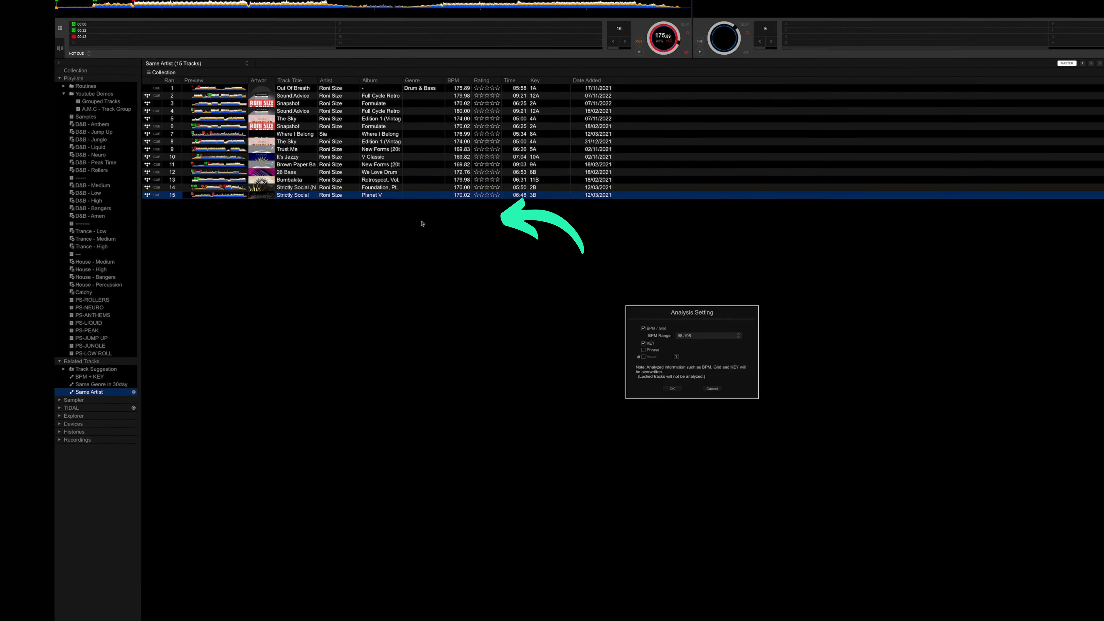
- Display the Same Artist related tracks on a subpanel beside the main browser
left_click(672, 389)
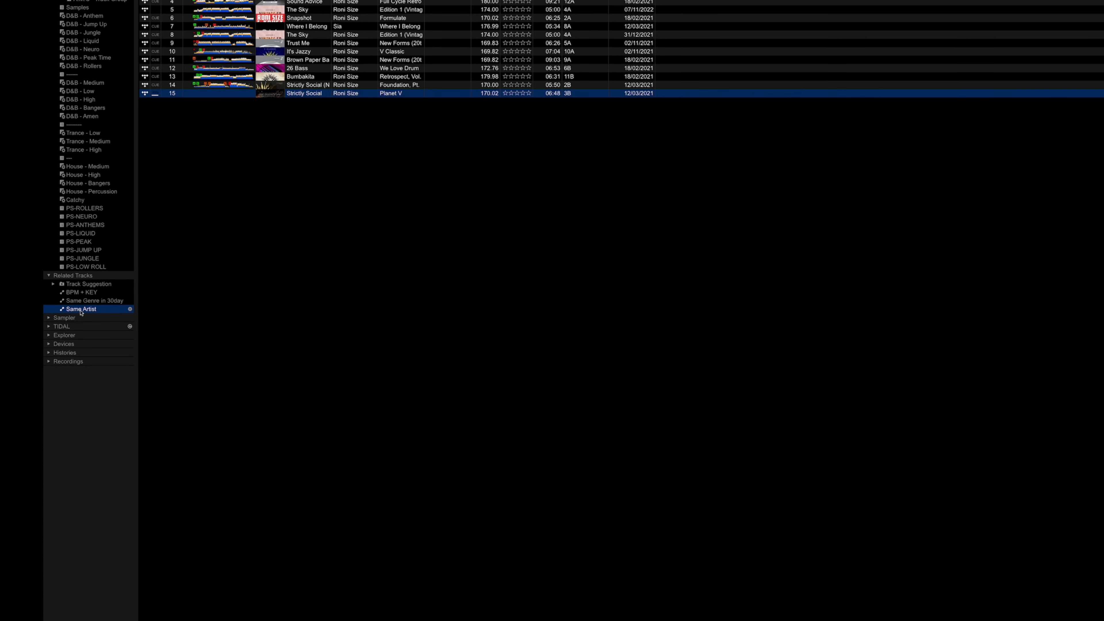
right_click(80, 310)
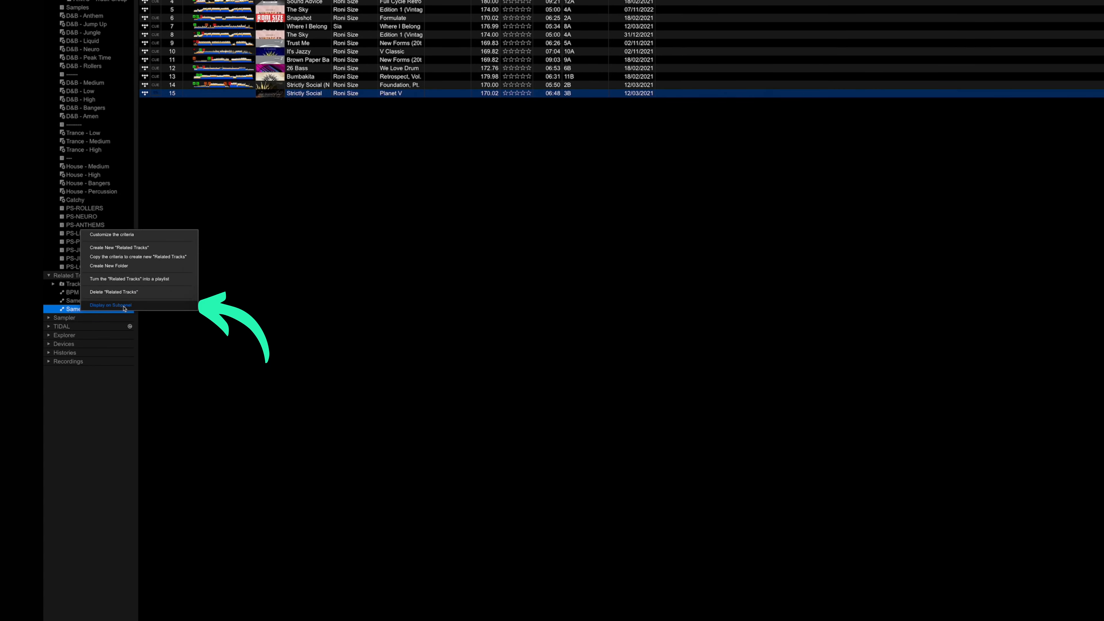
left_click(111, 304)
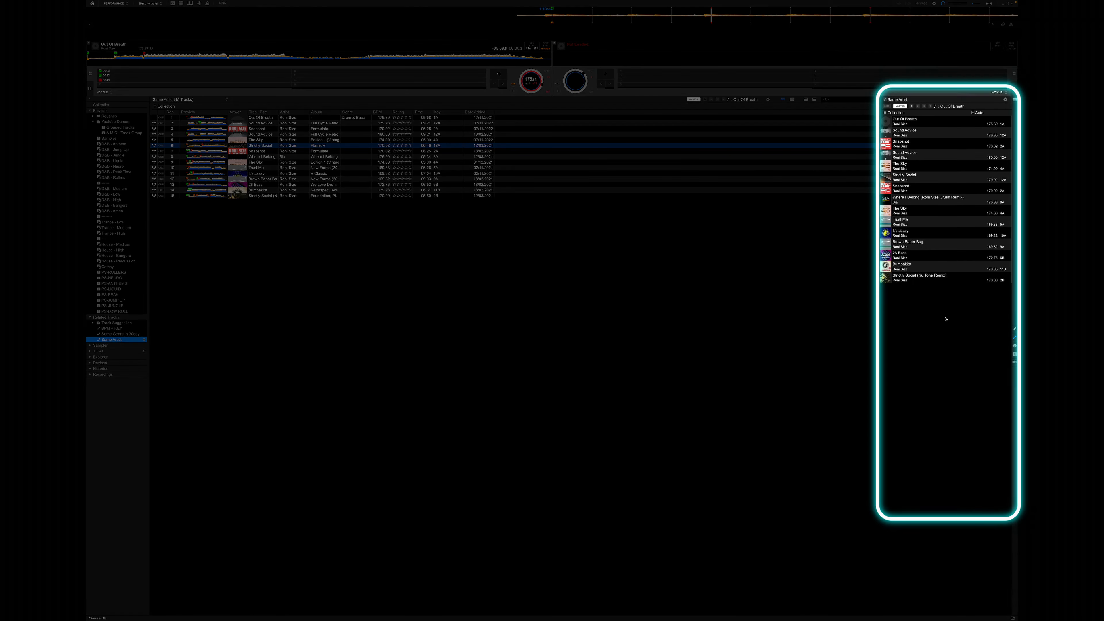